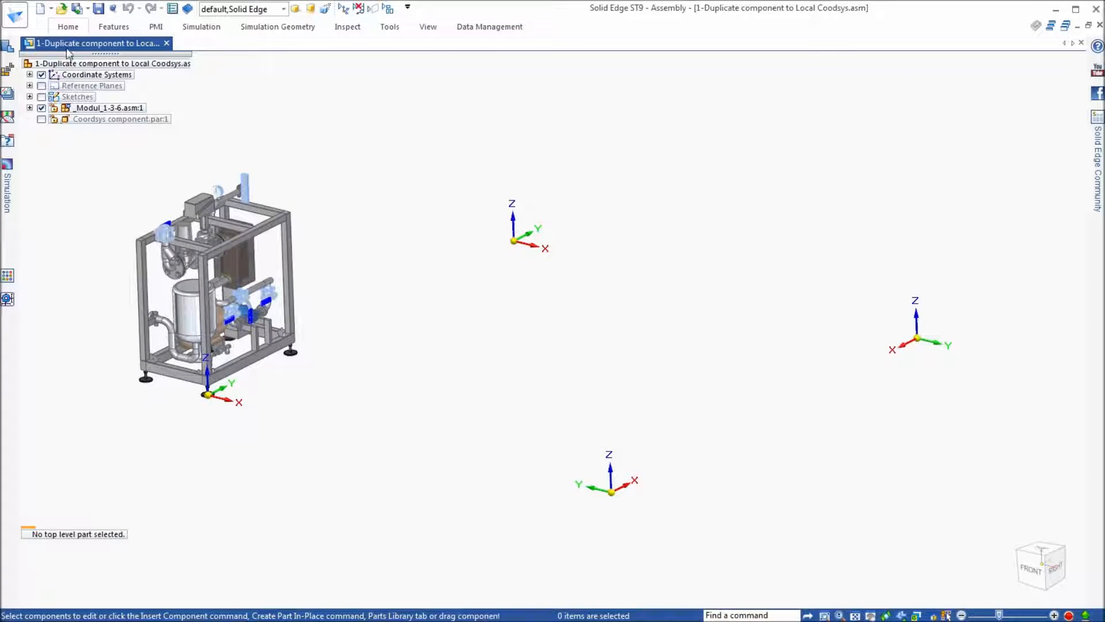
Step: Expand the Home ribbon to reach the Duplicate Component command in the Pattern group
left_click(68, 26)
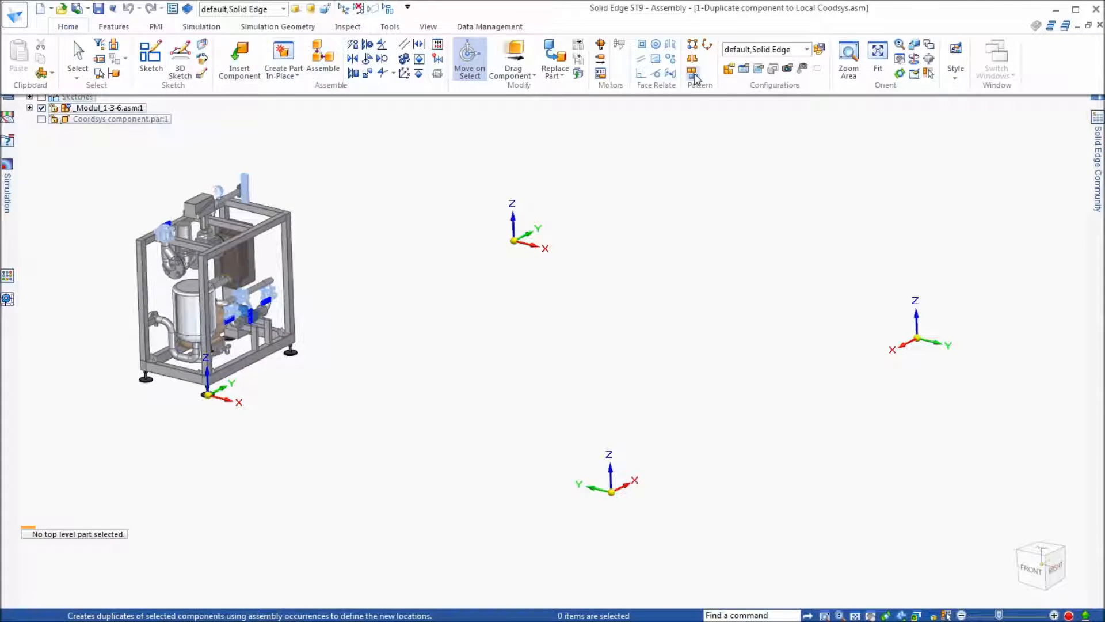
Step: Run Duplicate Component on the skid module assembly to place copies on the other coordinate systems and block part
left_click(695, 74)
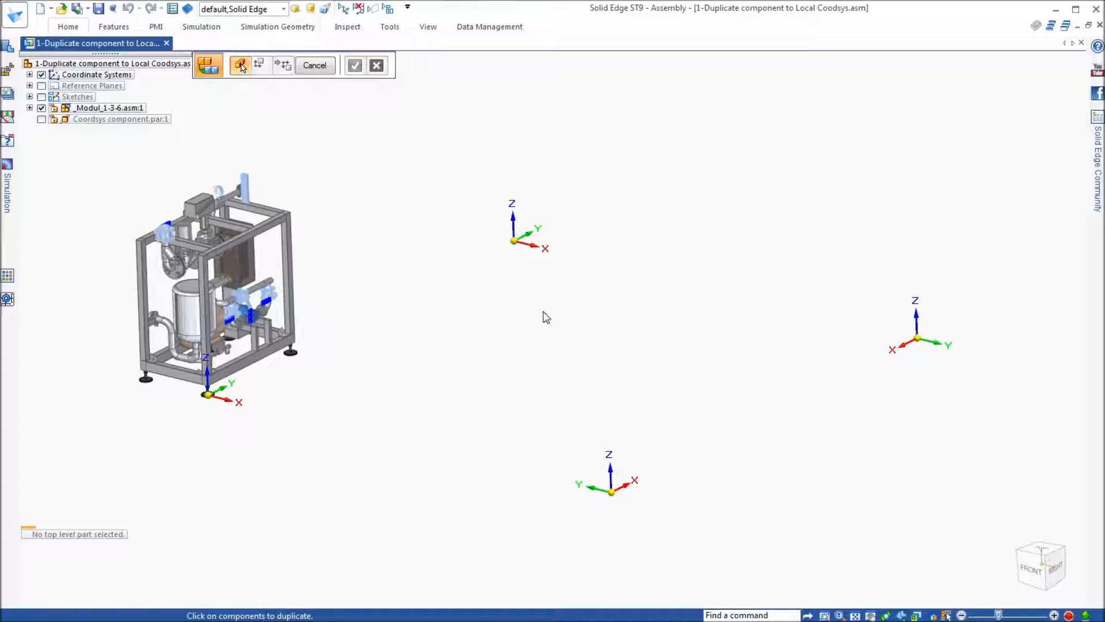
left_click(212, 289)
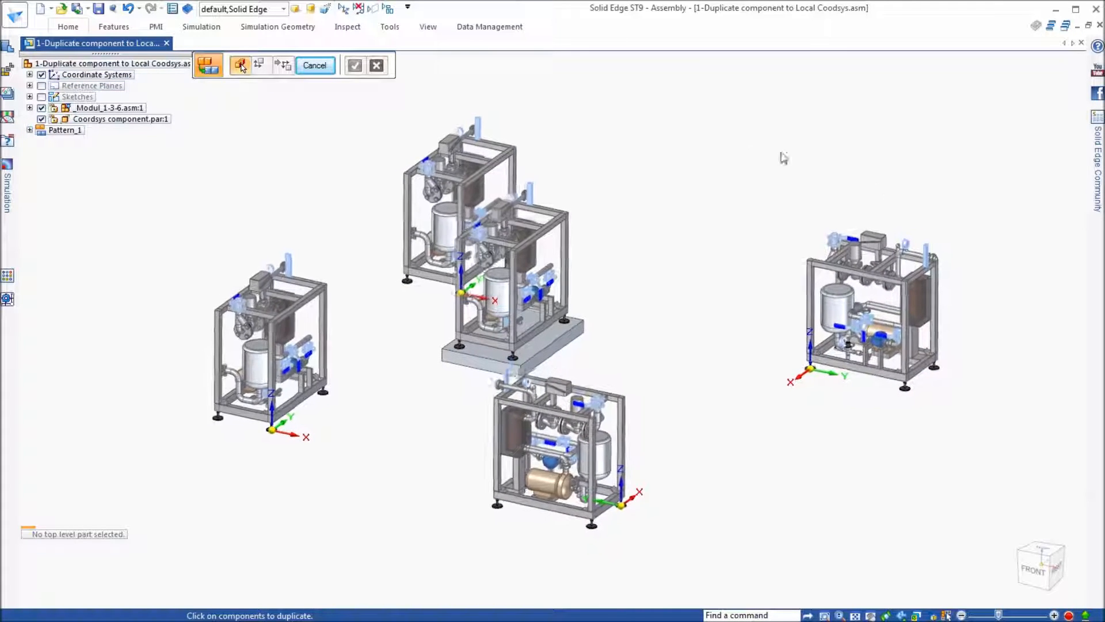
Step: Show Sketch_1 from PathFinder so its lines joining the coordinate systems appear
left_click(30, 97)
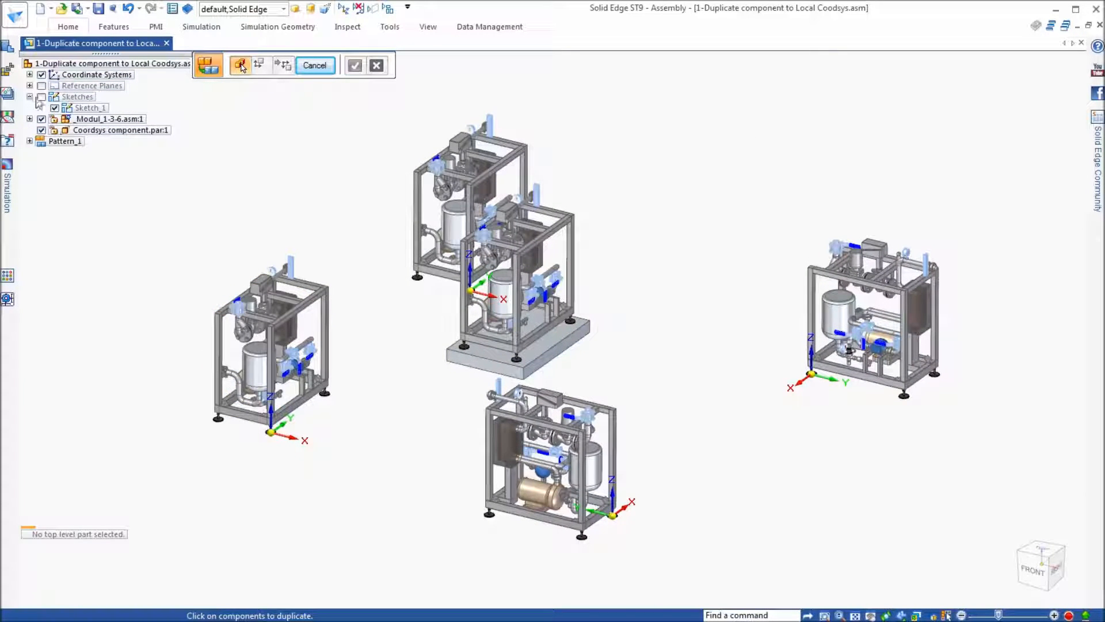
left_click(874, 296)
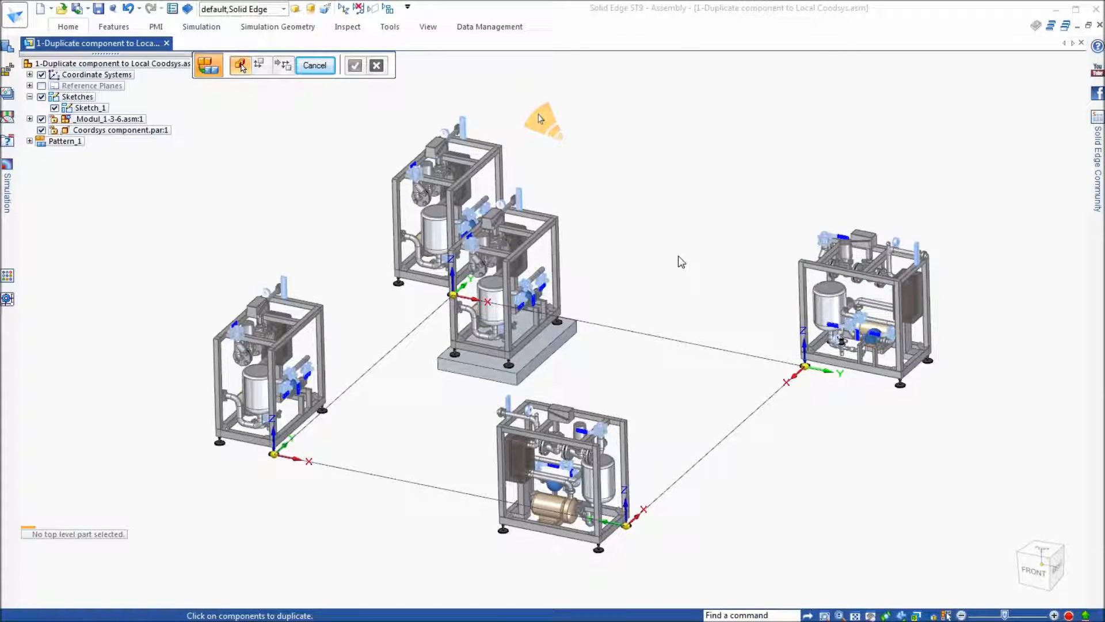
Step: Edit Sketch_1 into a longer rectangle and verify the module copies followed their coordinate systems
left_click(90, 107)
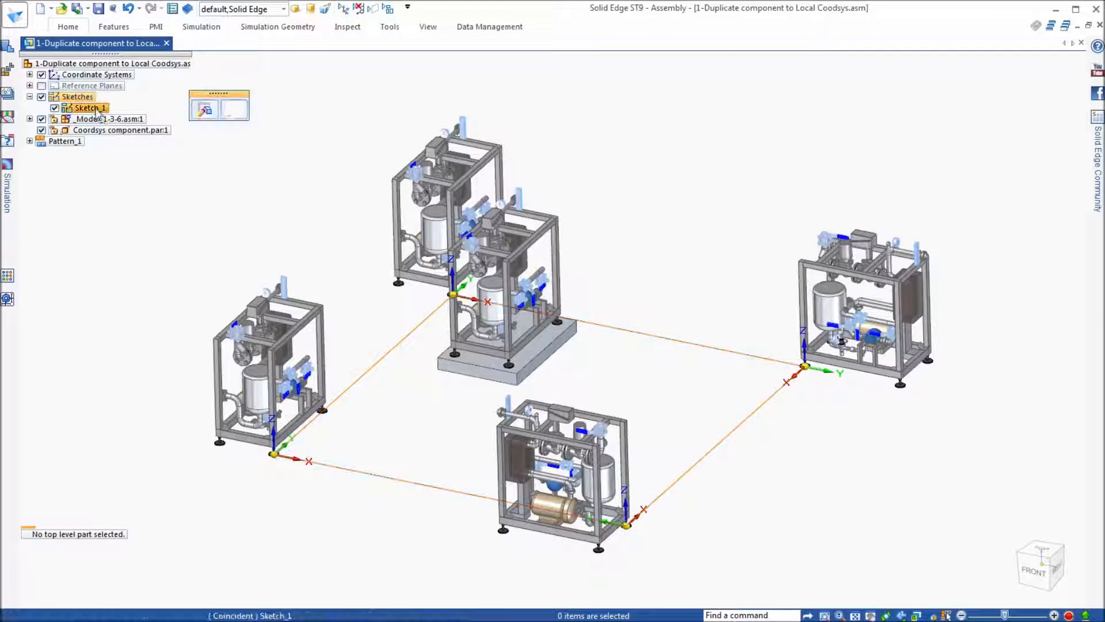
left_click(87, 107)
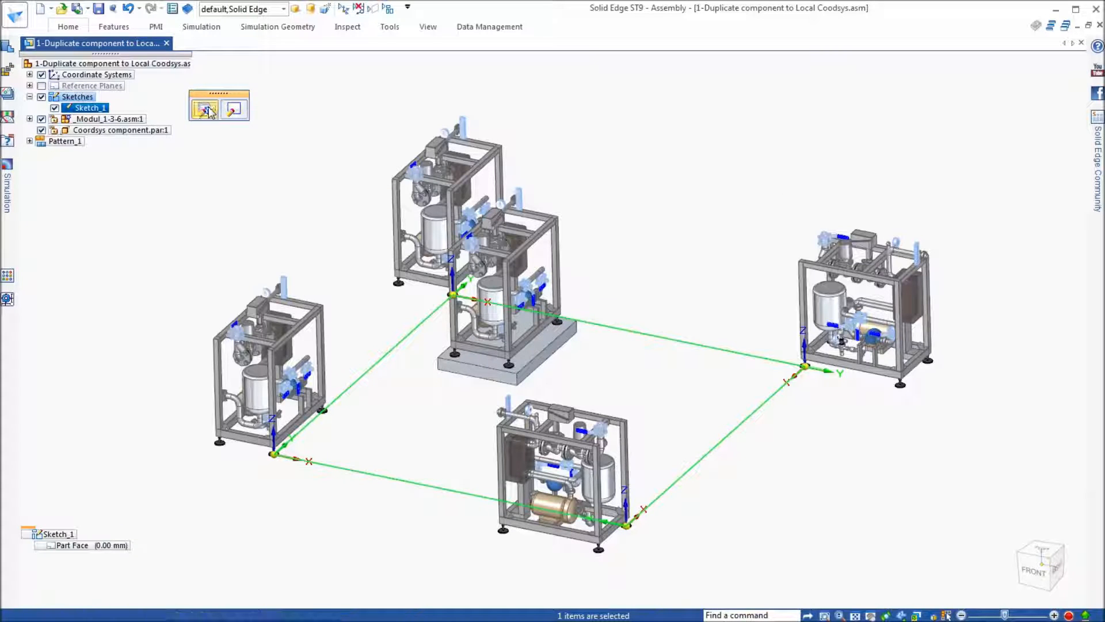
left_click(205, 107)
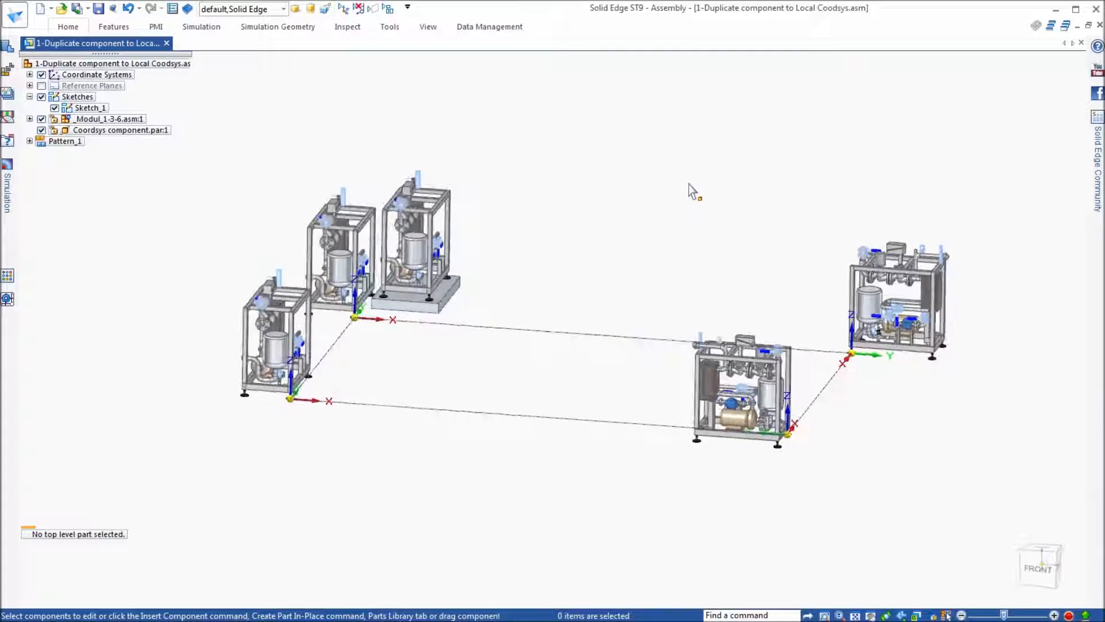
left_click_drag(691, 190, 399, 335)
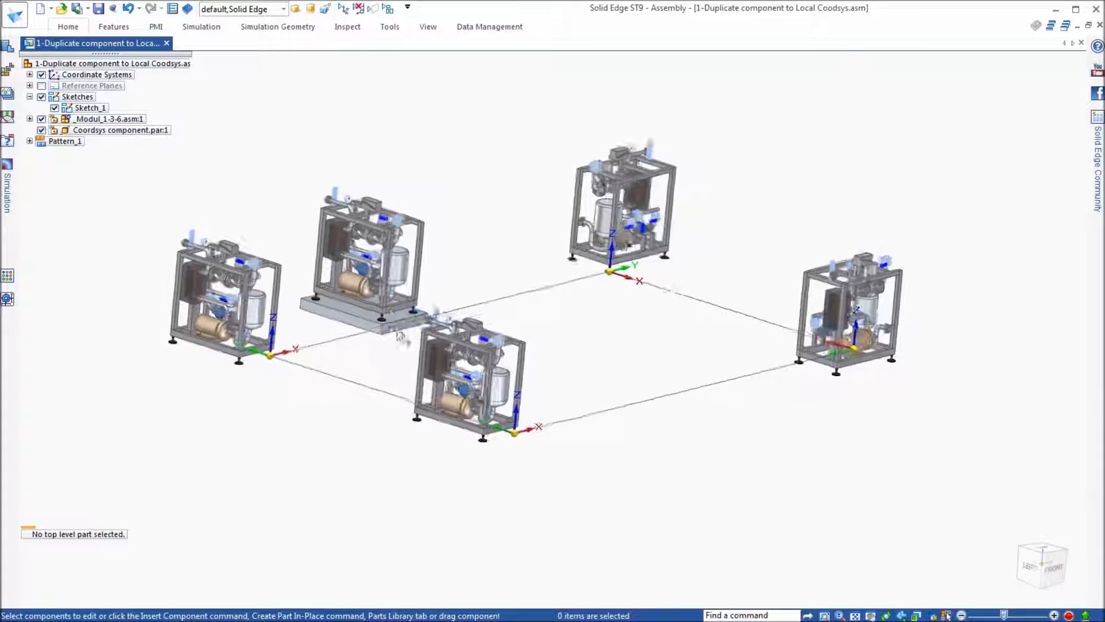